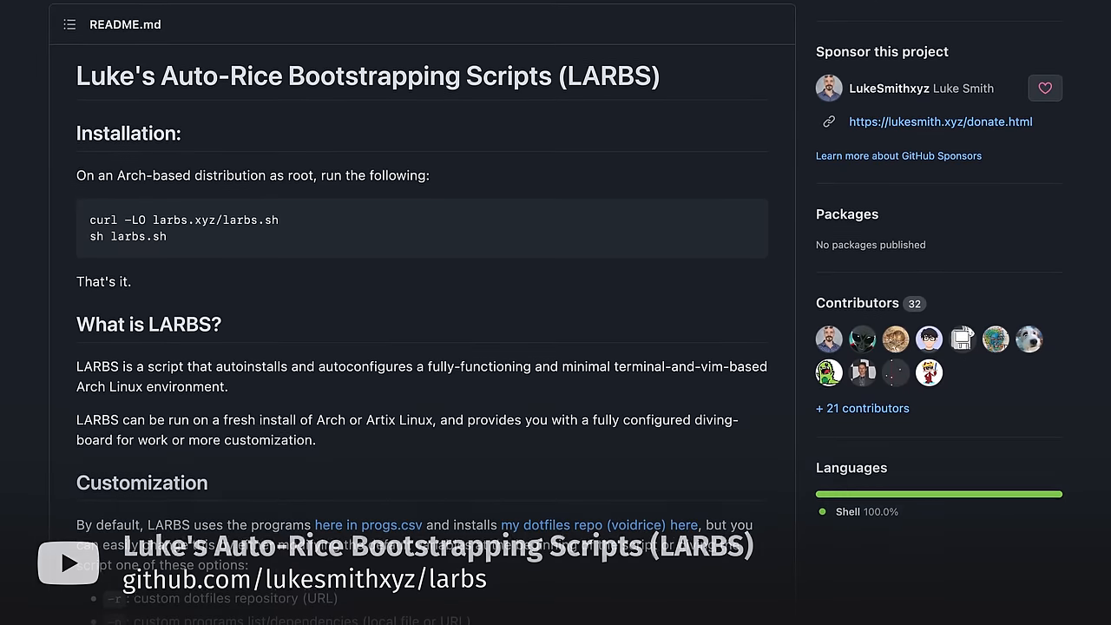
scroll("down", 3)
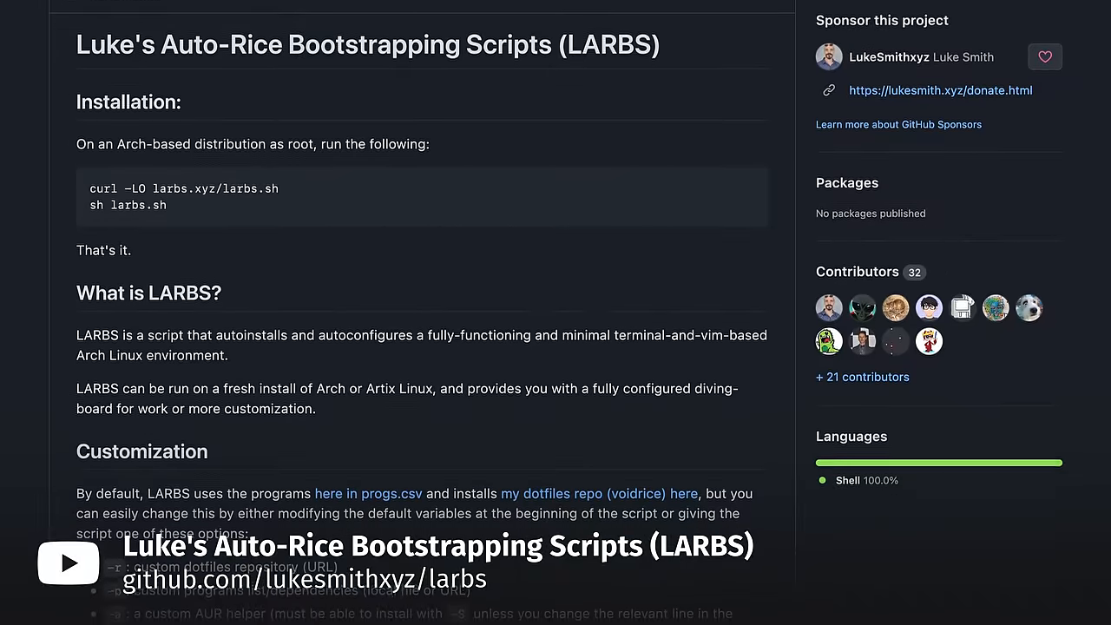
scroll("down", 3)
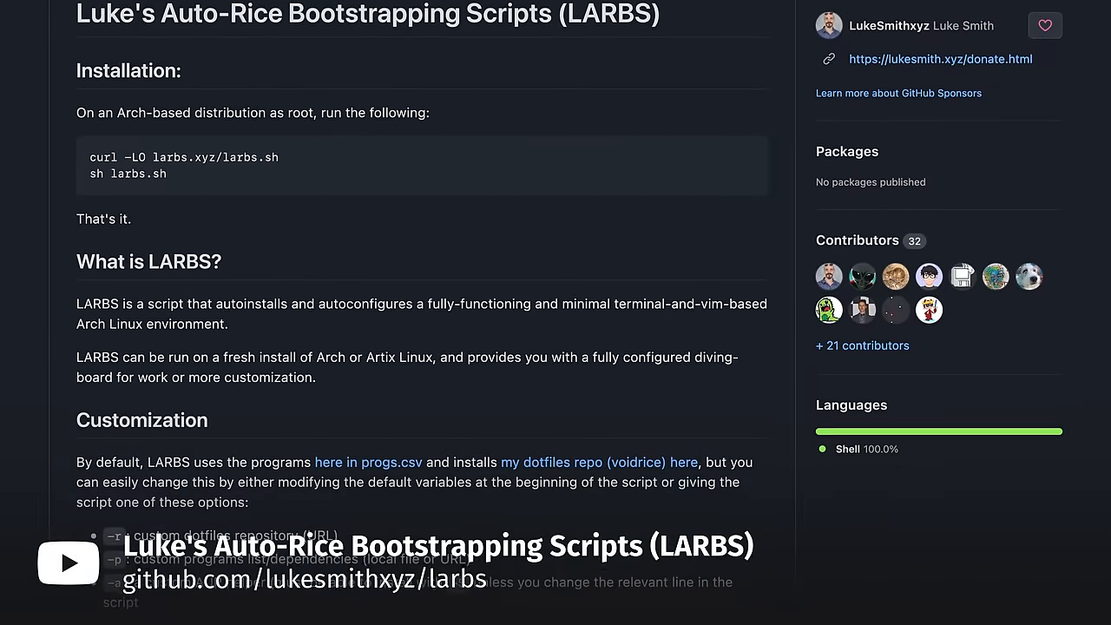